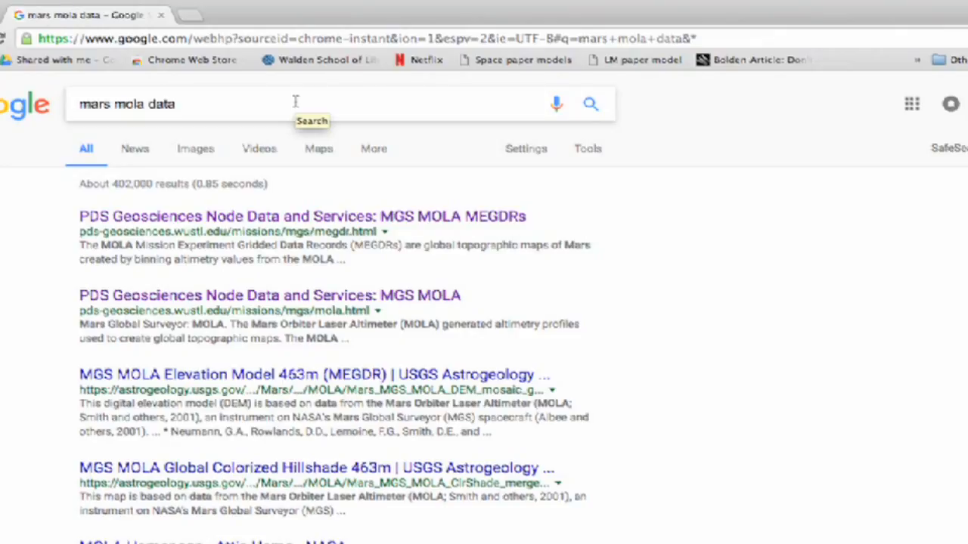
mouse_move(298, 125)
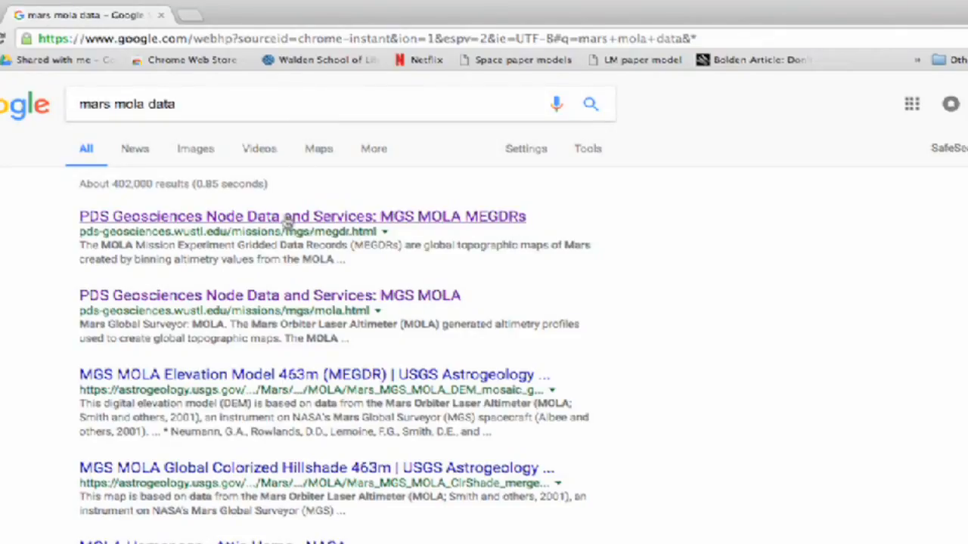
Open the 'PDS Geosciences Node Data and Services: MGS MOLA MEGDRs' search result
click(303, 216)
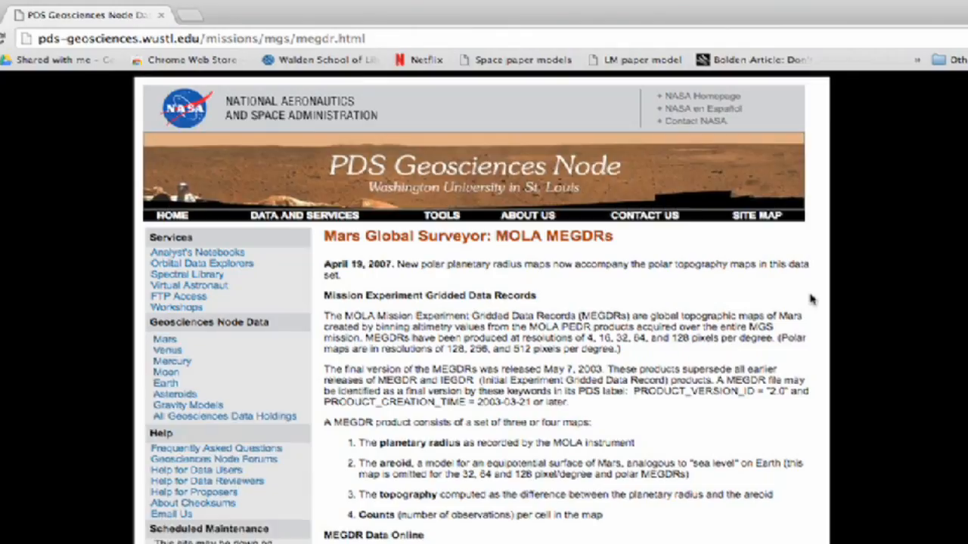
mouse_move(900, 209)
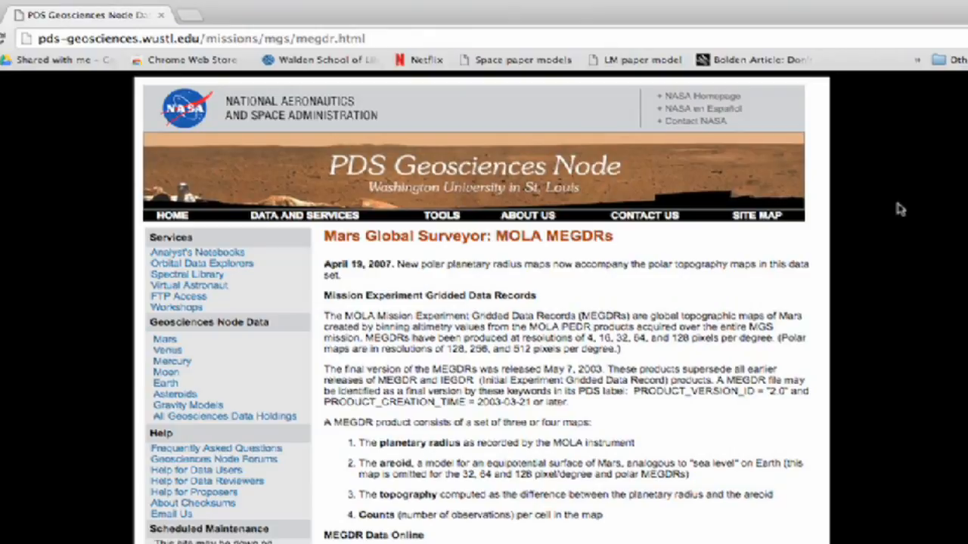
mouse_move(498, 240)
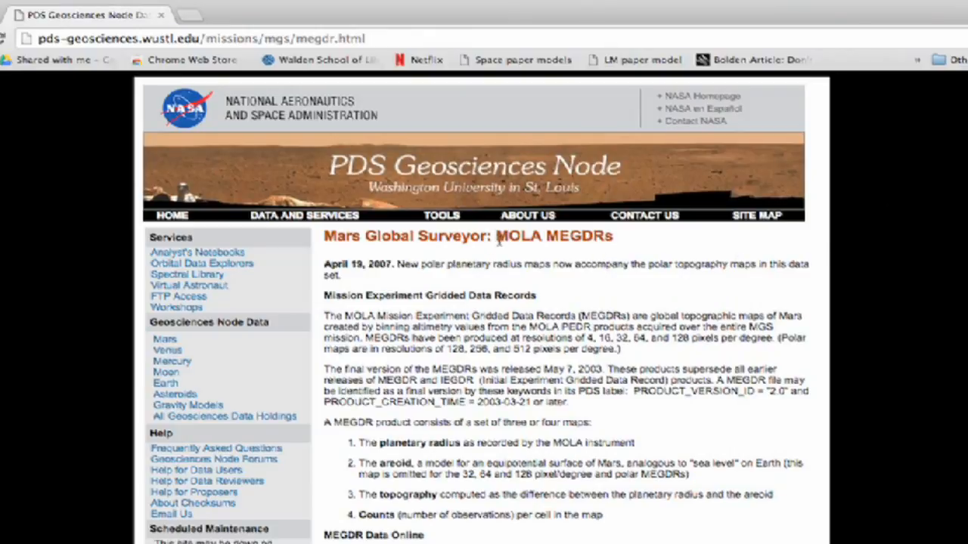
mouse_move(618, 248)
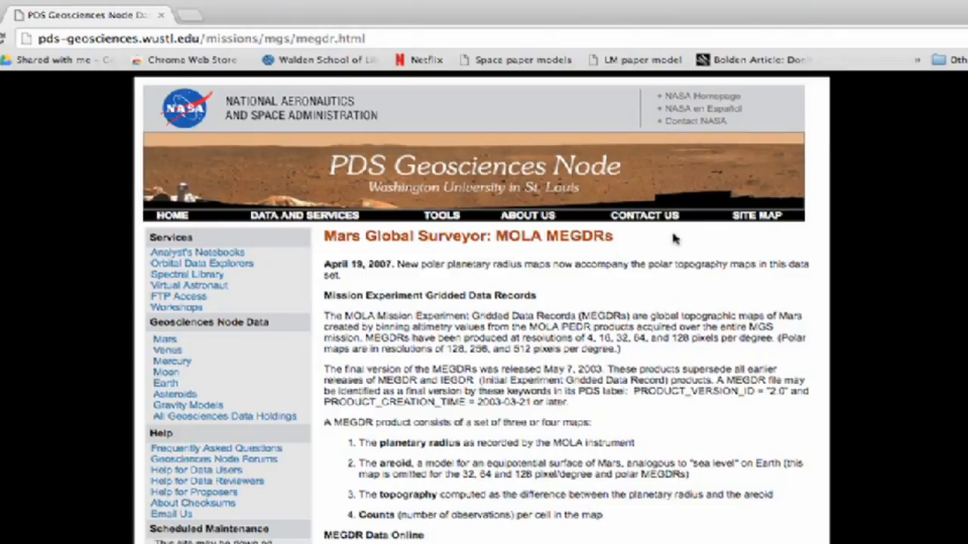
Scroll the MEGDR page down to the tiling schemes and tiled image file tables
scroll(down, 3)
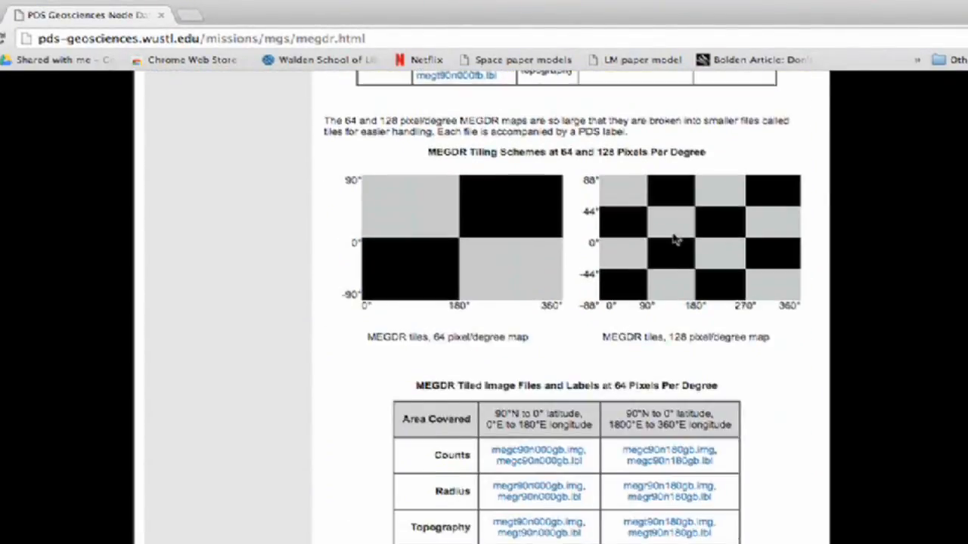
scroll(down, 3)
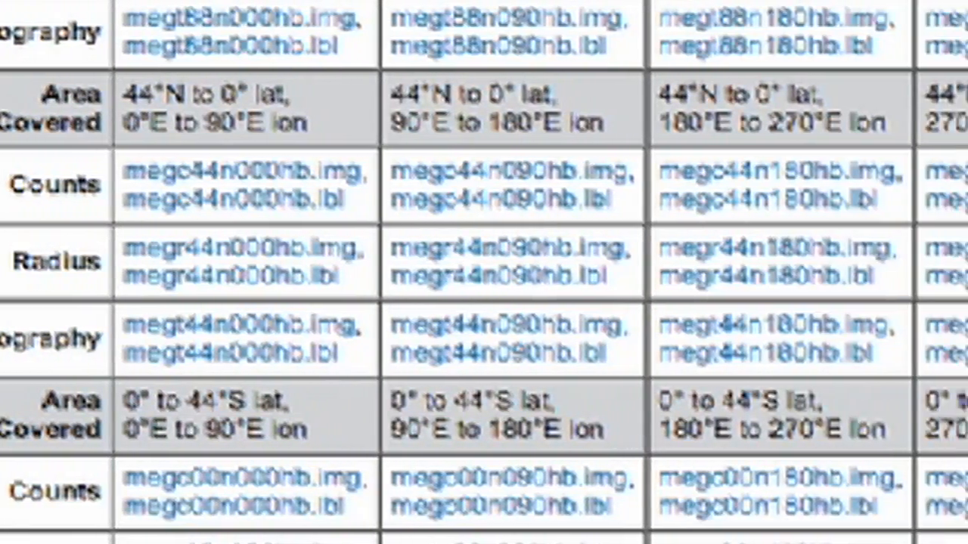
Scroll the 128 pixels/degree table to the megt00n180hb.lbl topography label for 0°–44°S, 180°–270°E
scroll(right, 3)
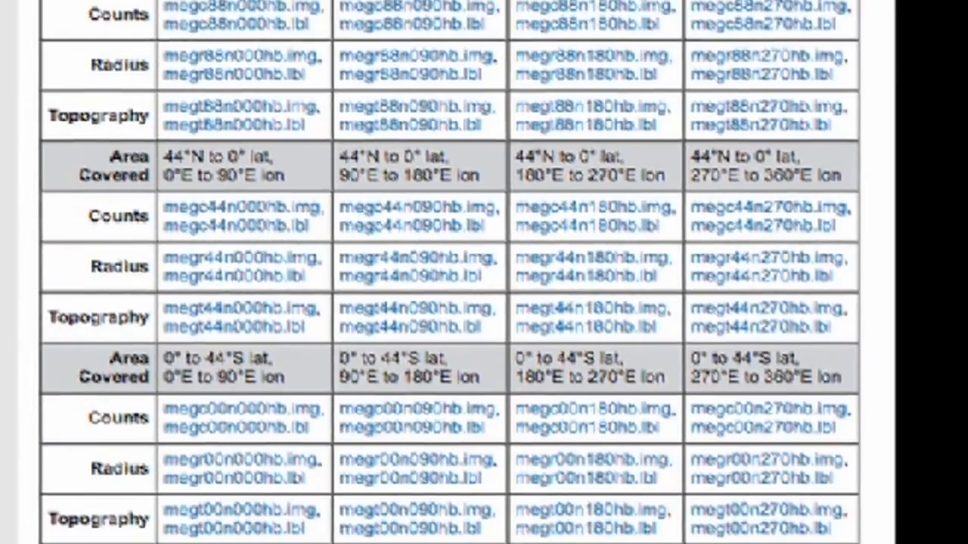
scroll(down, 3)
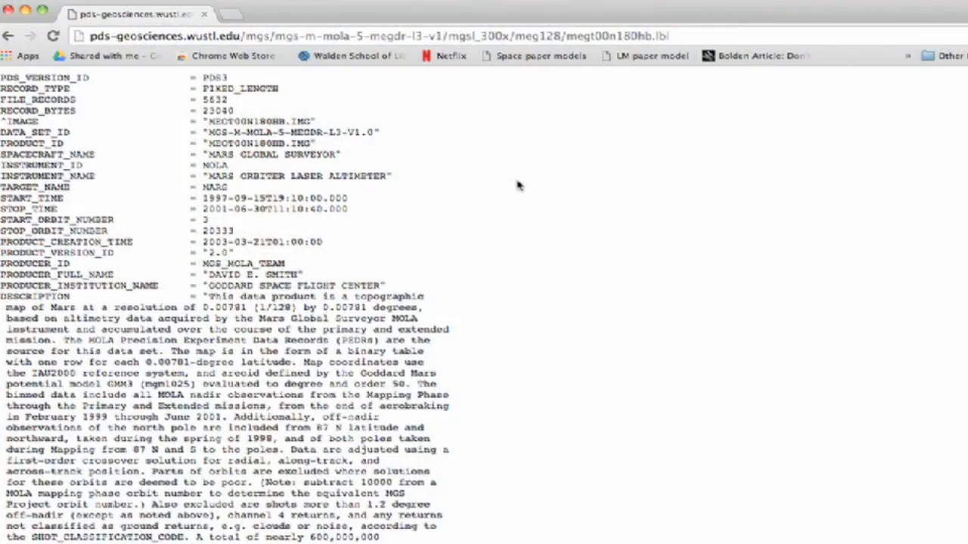
Scroll the label to the IMAGE object: 5632 lines, 11520 samples, 16-bit MSB integers
scroll(down, 3)
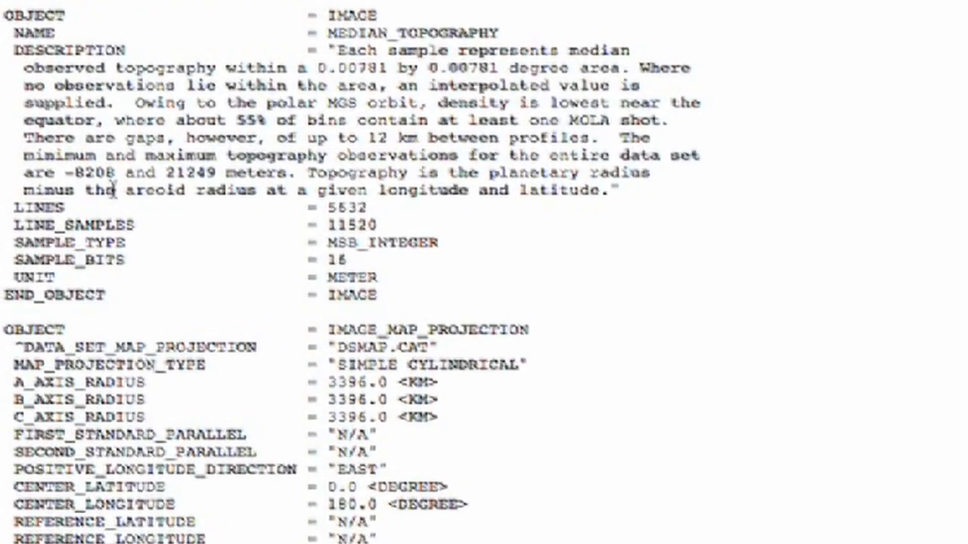
scroll(down, 3)
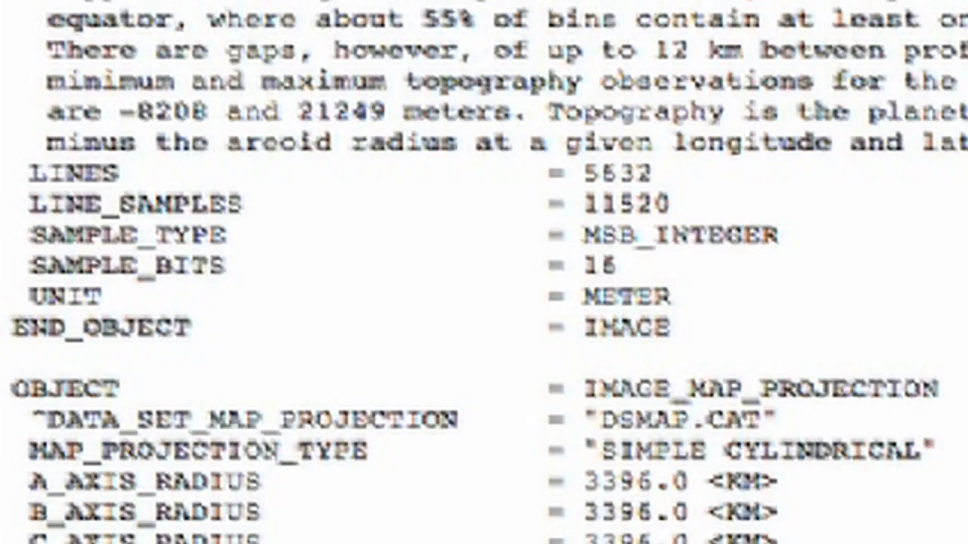
mouse_move(794, 197)
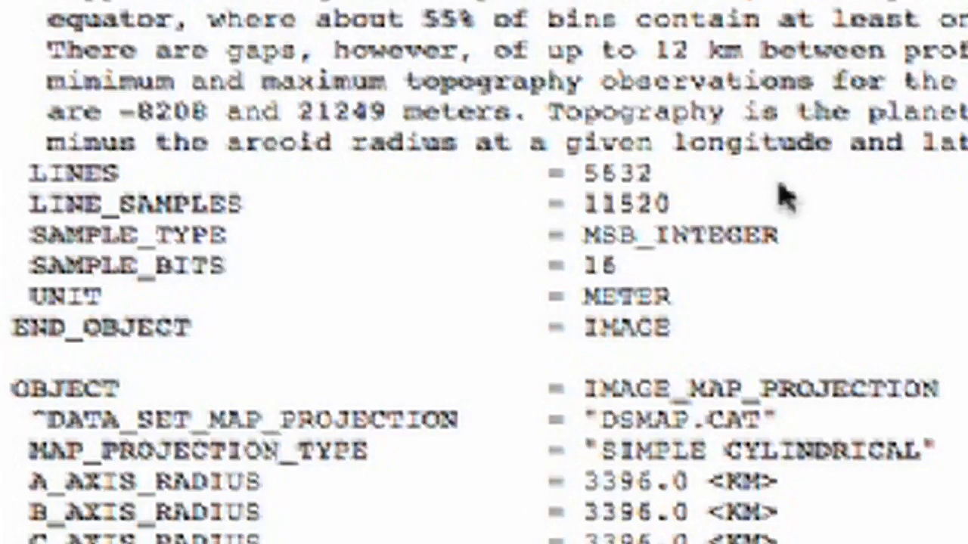
mouse_move(676, 299)
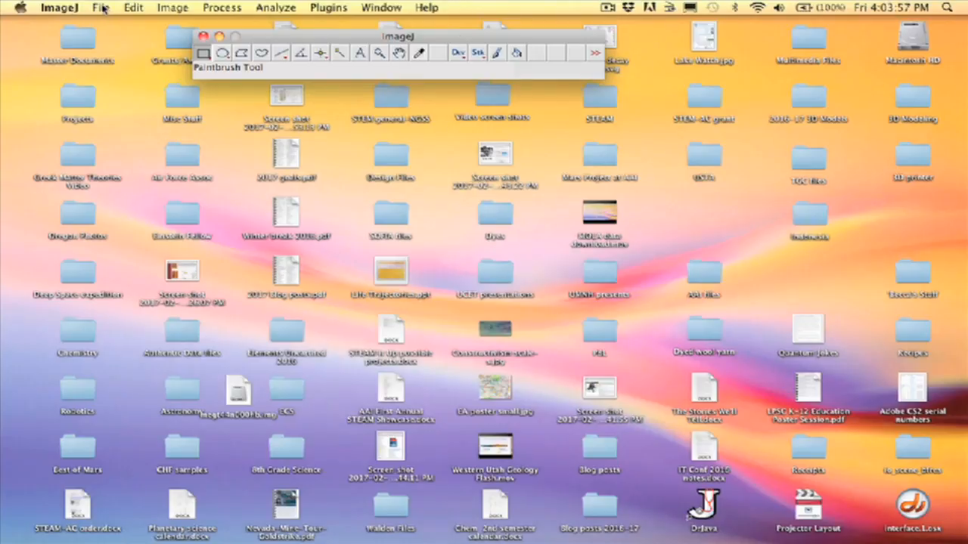
Start a raw import via File > Import > Raw... in ImageJ
click(101, 8)
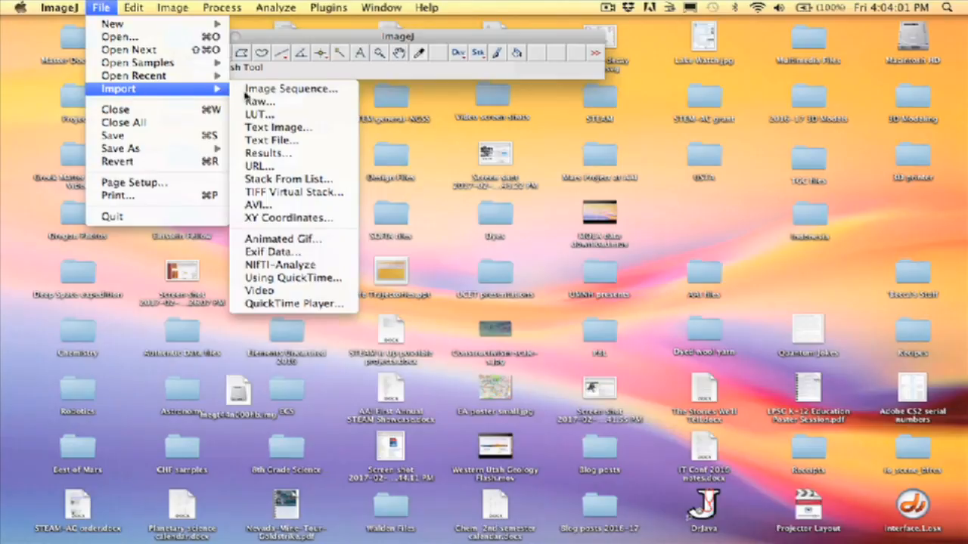
mouse_move(259, 102)
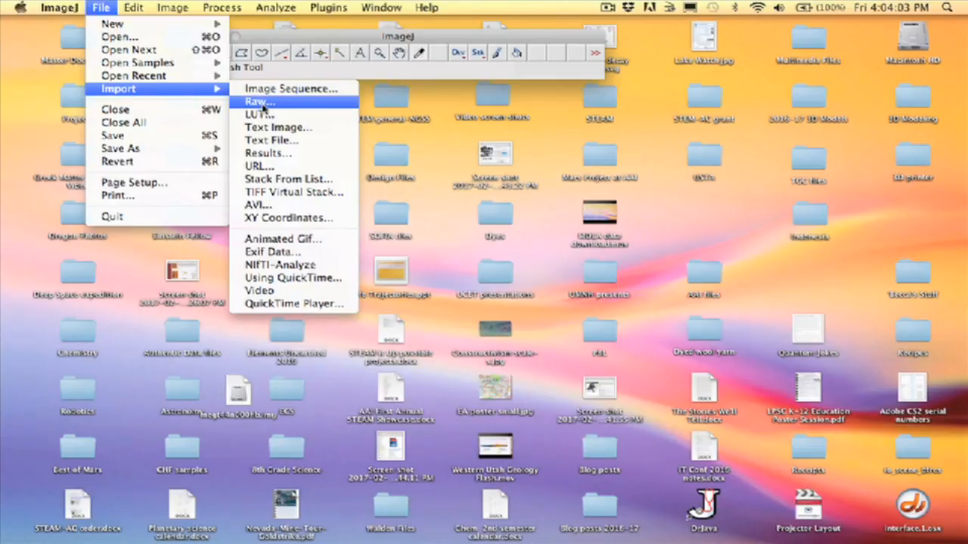
click(260, 102)
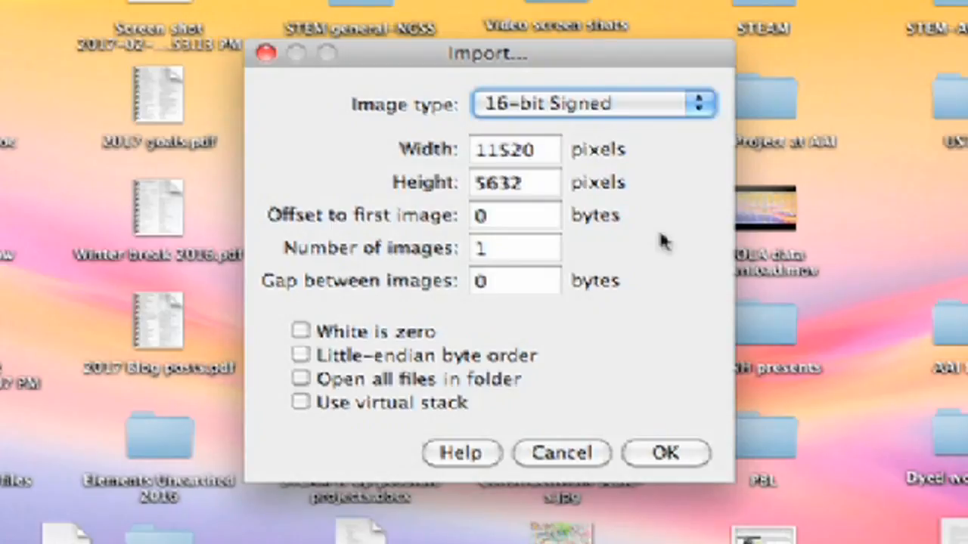
mouse_move(563, 121)
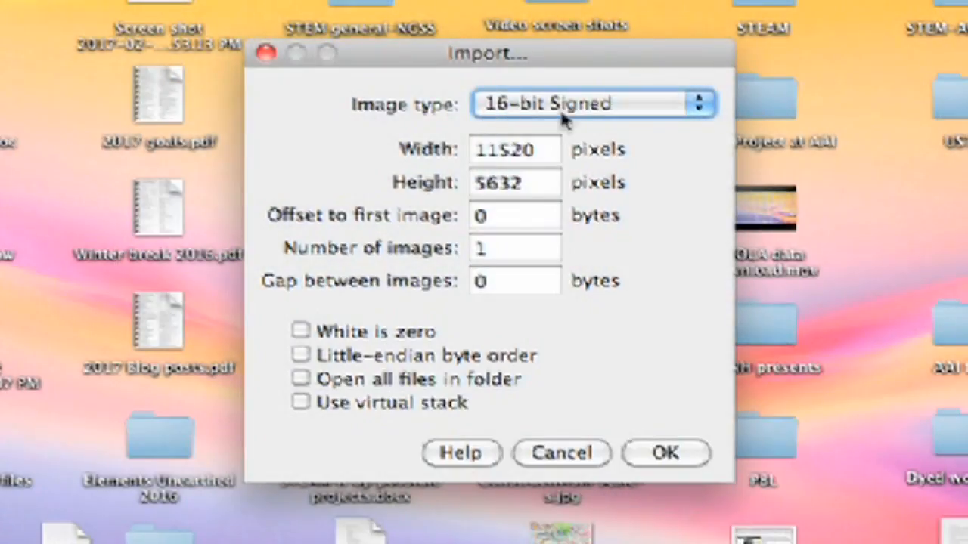
mouse_move(639, 118)
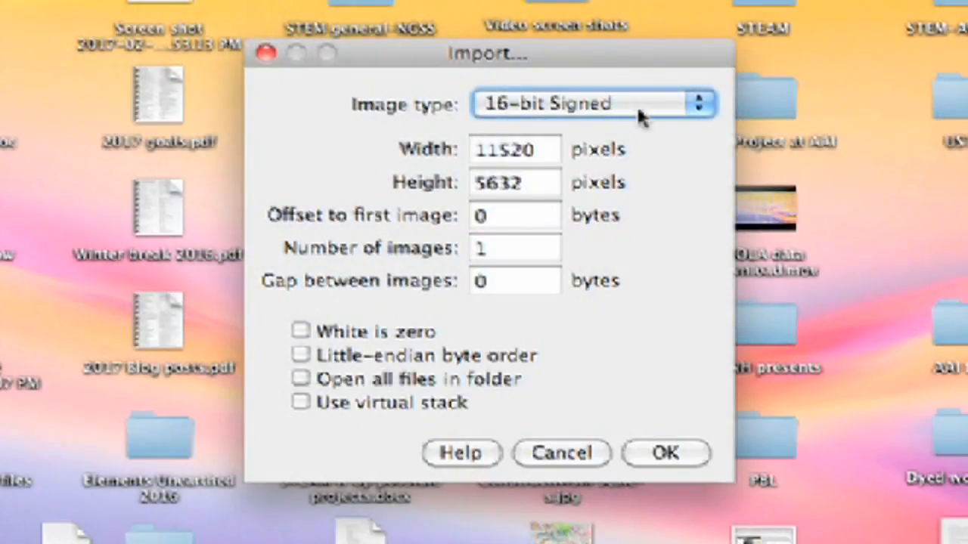